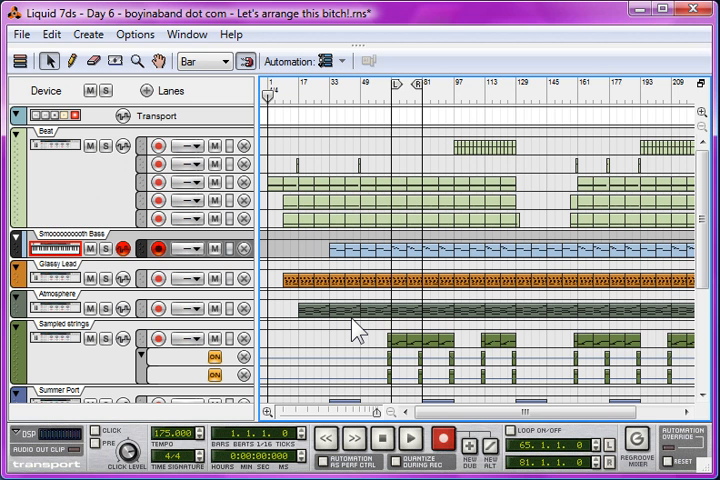
pyautogui.moveTo(284, 304)
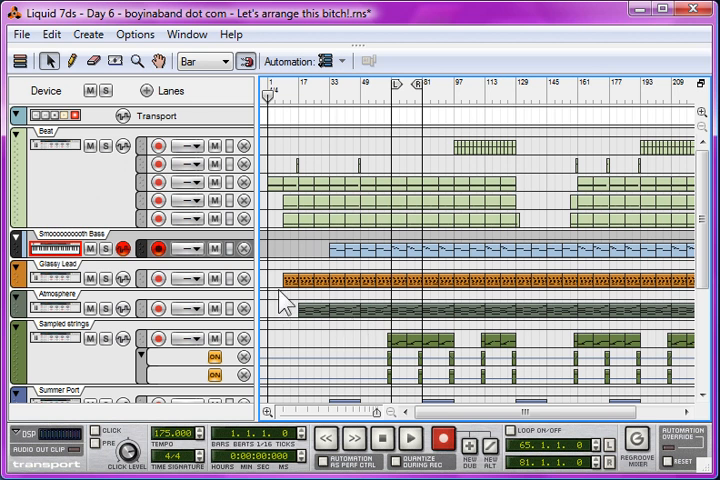
pyautogui.moveTo(336, 262)
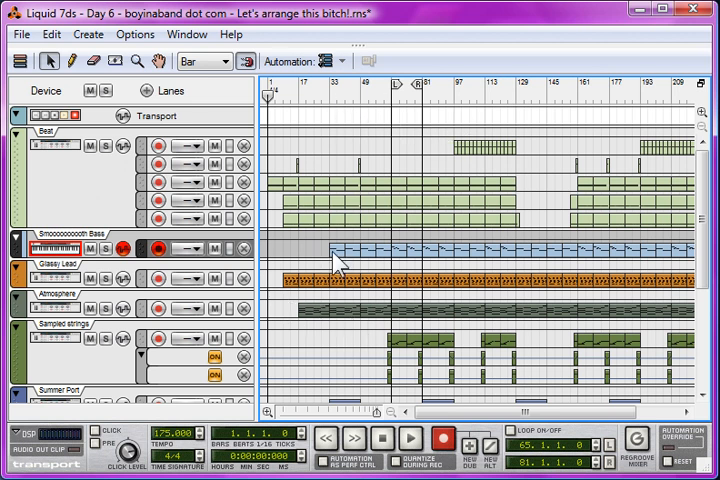
pyautogui.moveTo(332, 338)
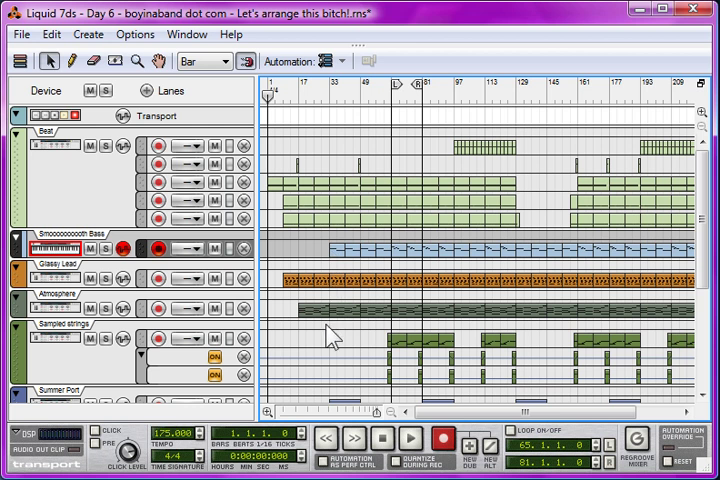
pyautogui.moveTo(456, 292)
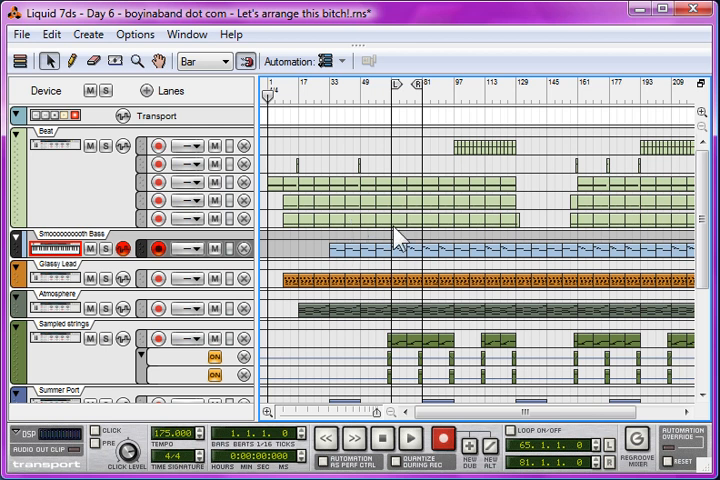
pyautogui.moveTo(344, 216)
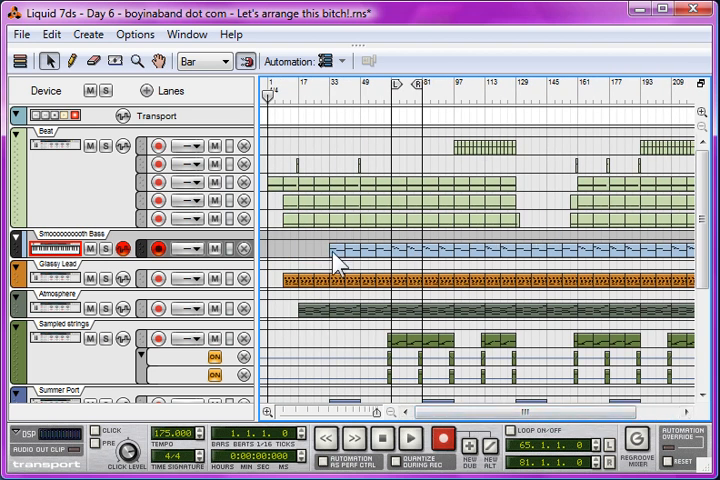
pyautogui.moveTo(284, 224)
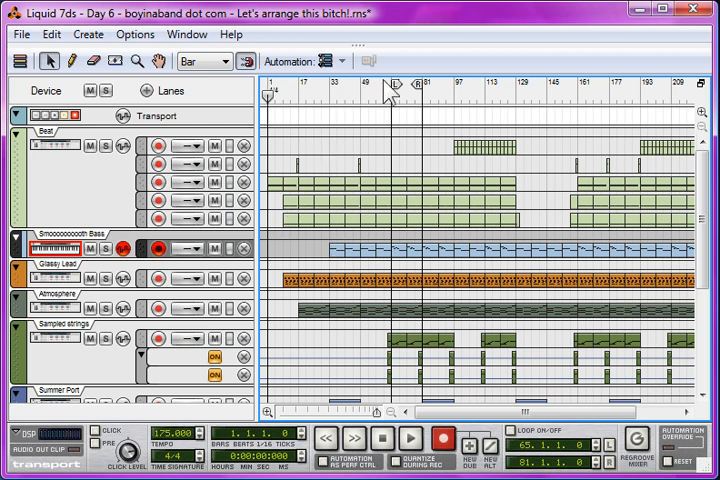
# Position in the ruler and select the Sampled strings clip beginning at bar 17
pyautogui.click(322, 92)
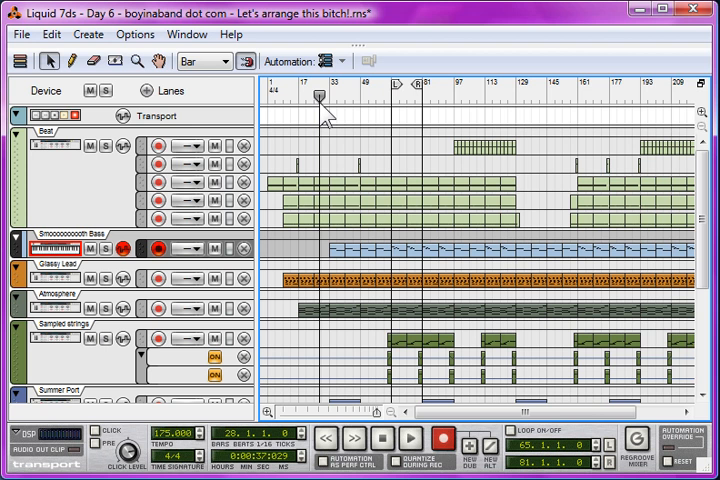
pyautogui.click(408, 84)
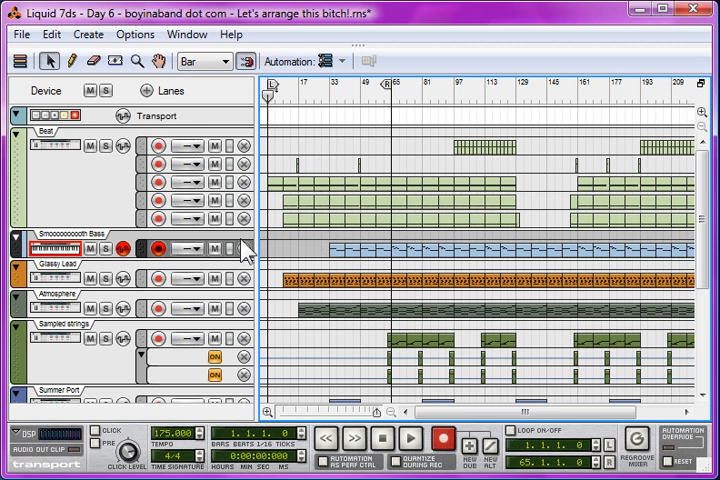
pyautogui.click(408, 440)
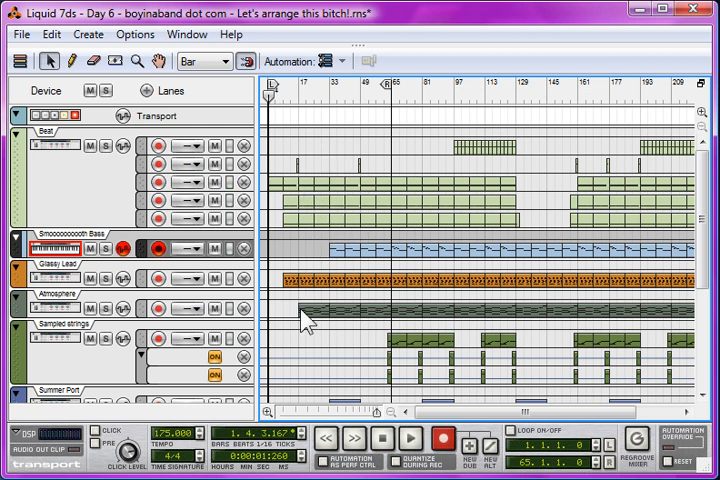
pyautogui.click(310, 316)
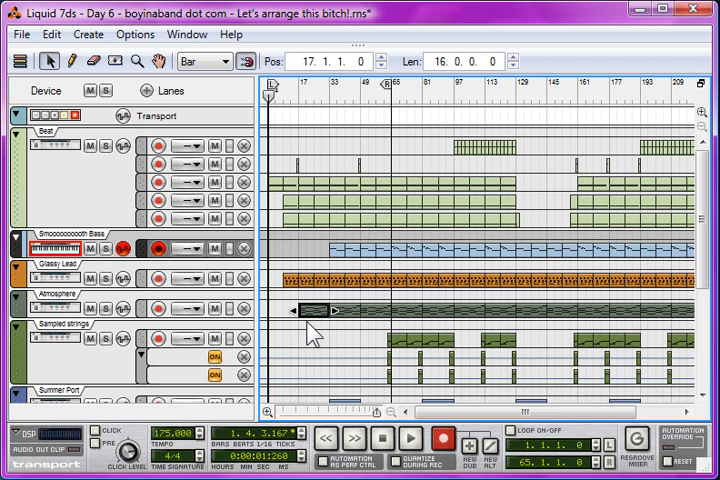
pyautogui.moveTo(356, 264)
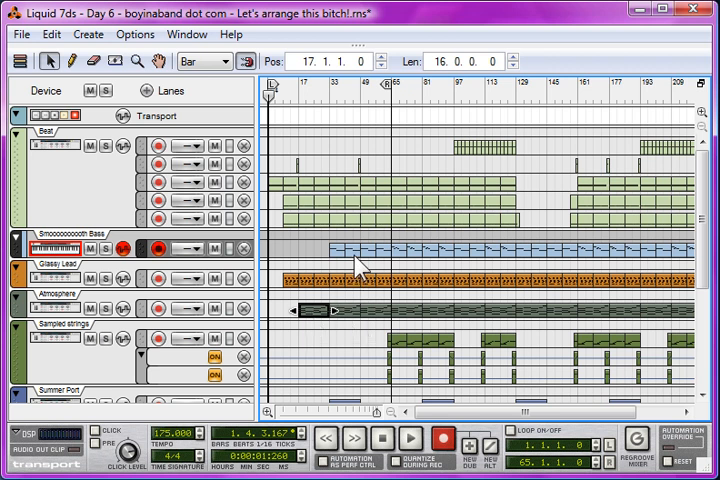
# Scroll down through the track list to reveal the lower instrument and drum lanes
pyautogui.scroll(-3)
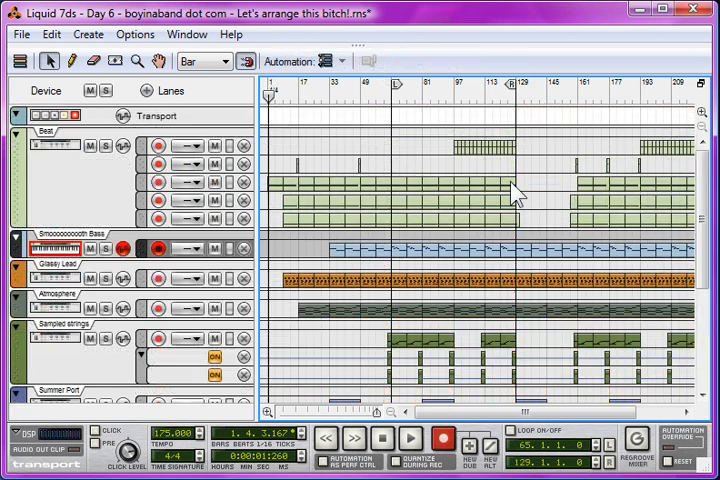
pyautogui.moveTo(420, 196)
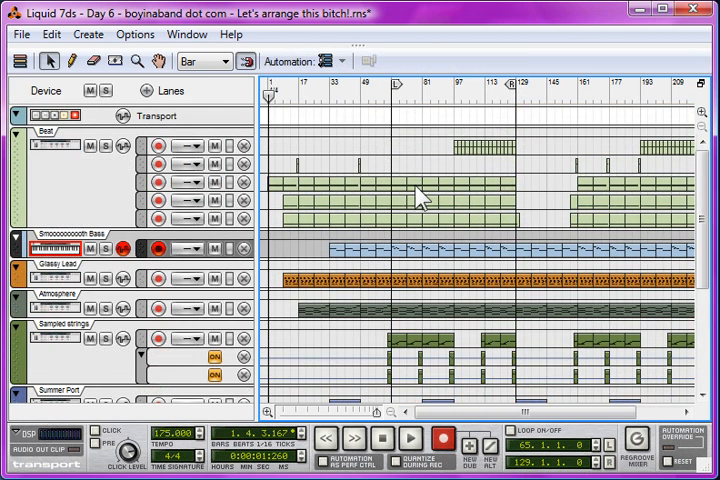
pyautogui.scroll(-3)
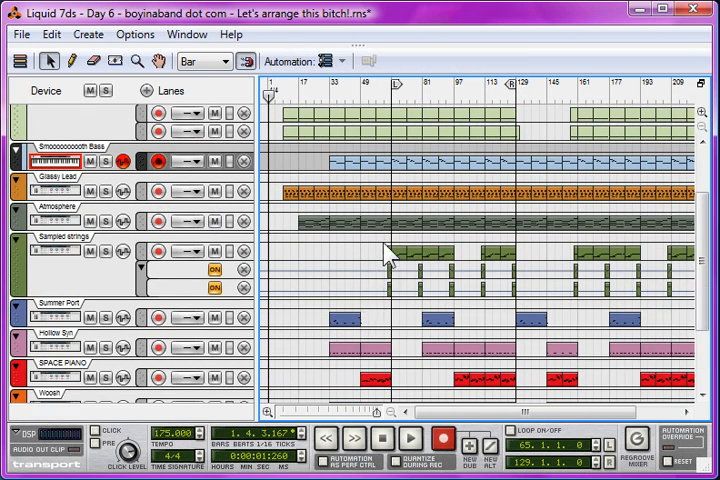
pyautogui.moveTo(384, 298)
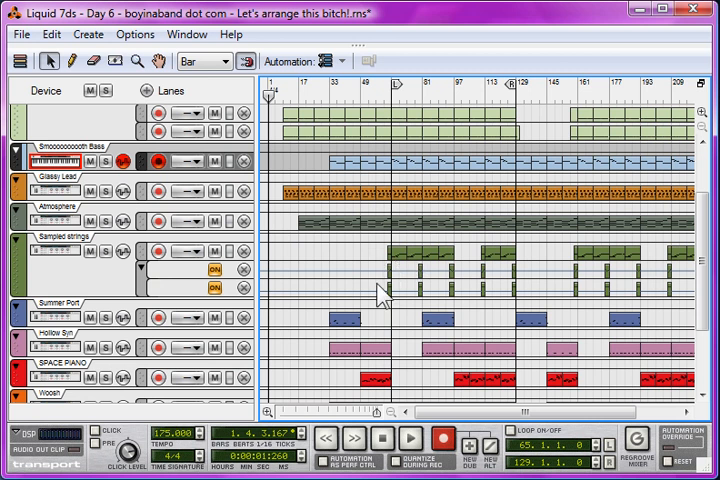
pyautogui.moveTo(392, 304)
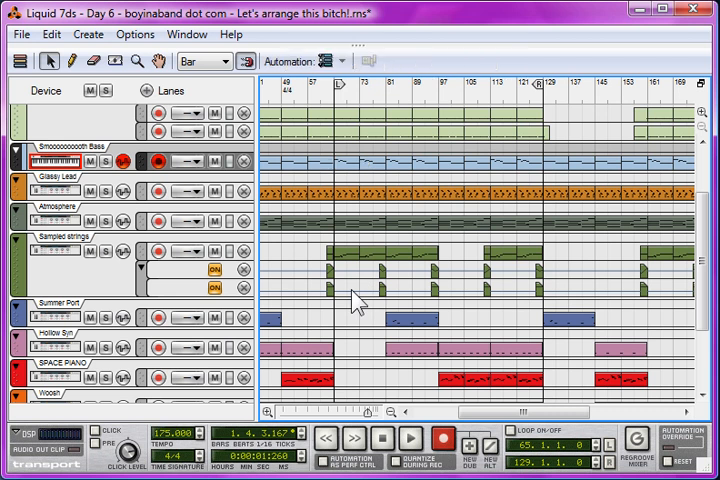
pyautogui.moveTo(338, 244)
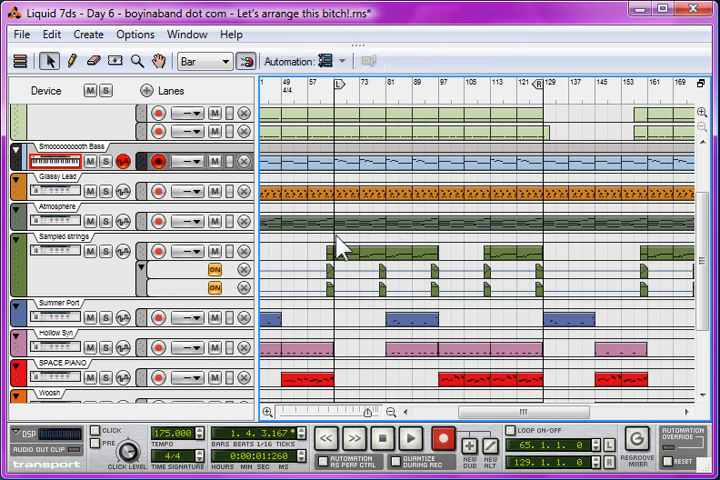
pyautogui.scroll(-3)
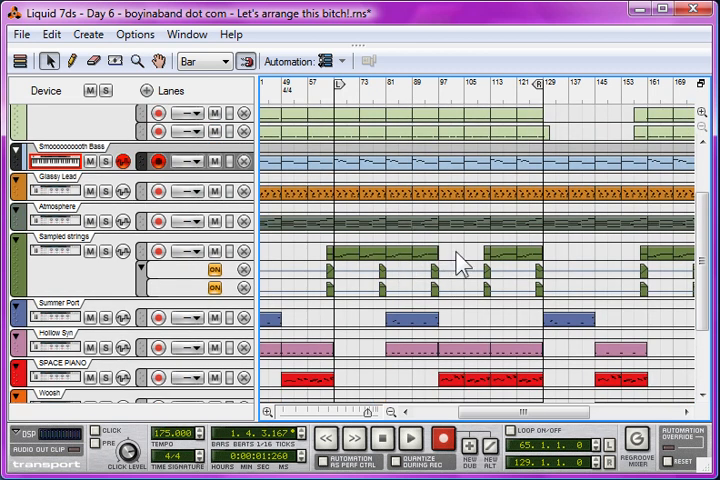
pyautogui.scroll(-3)
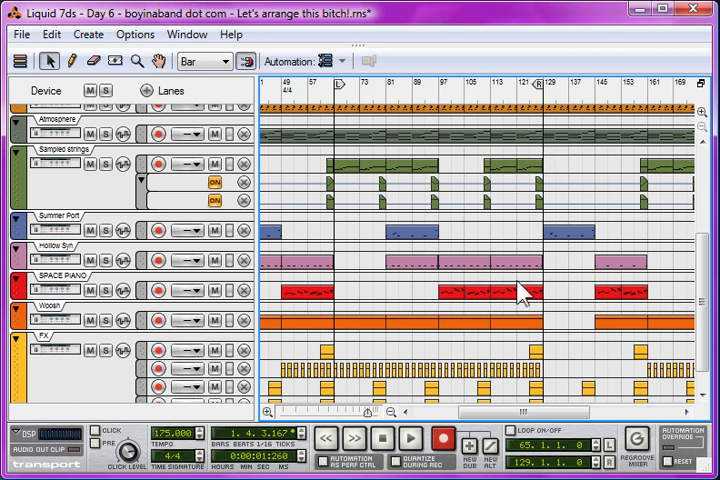
pyautogui.moveTo(540, 300)
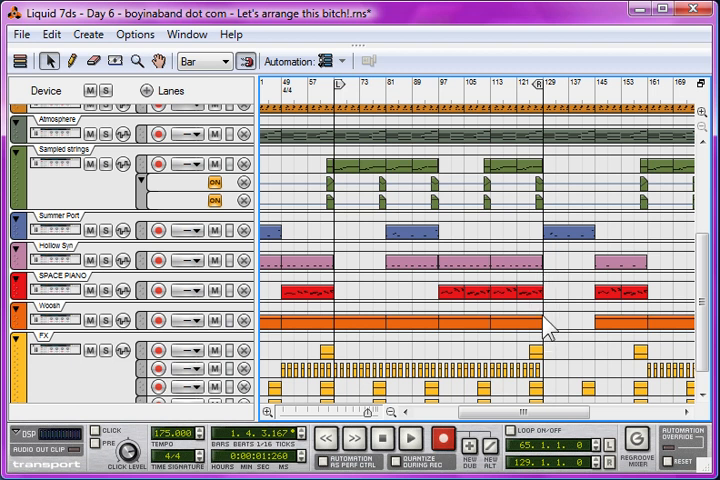
pyautogui.scroll(3)
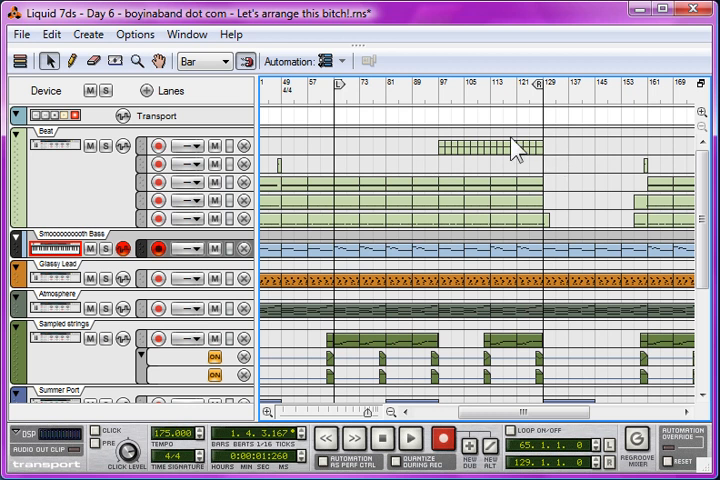
pyautogui.moveTo(576, 176)
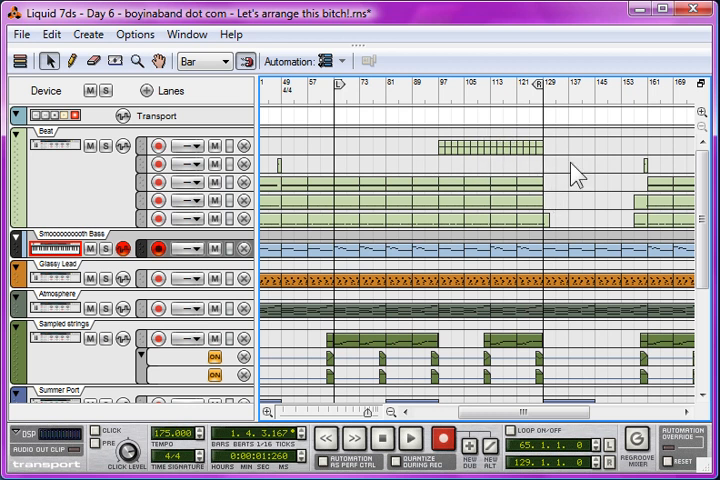
# Scroll right to the next song section and check its lower tracks around the bar-17 break
pyautogui.hscroll(3)
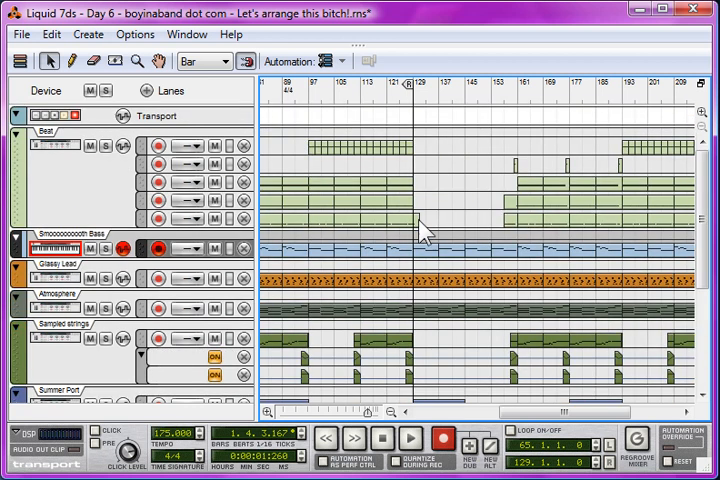
pyautogui.moveTo(490, 144)
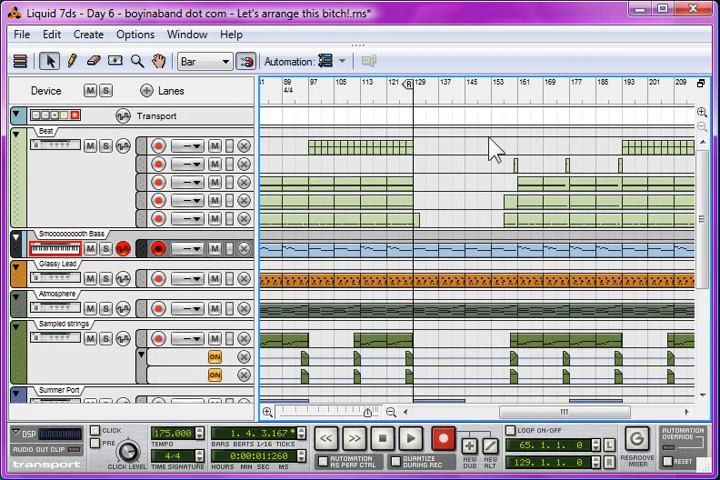
pyautogui.moveTo(486, 180)
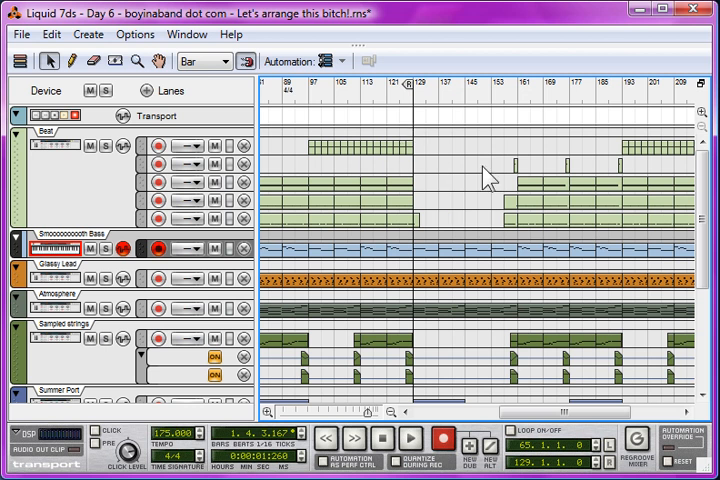
pyautogui.scroll(-3)
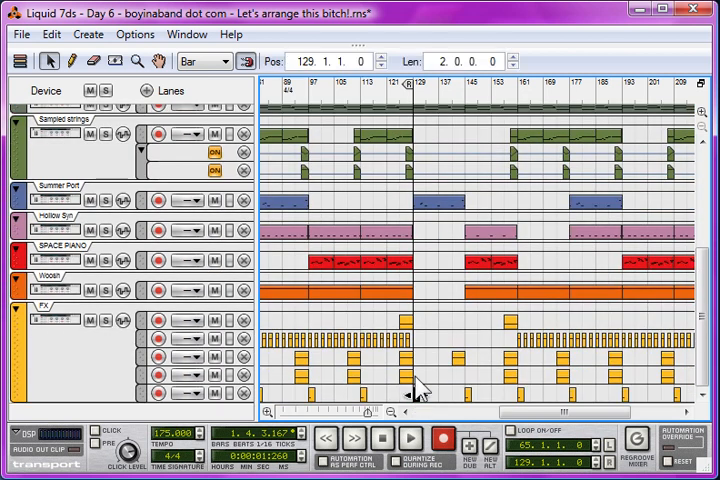
pyautogui.scroll(3)
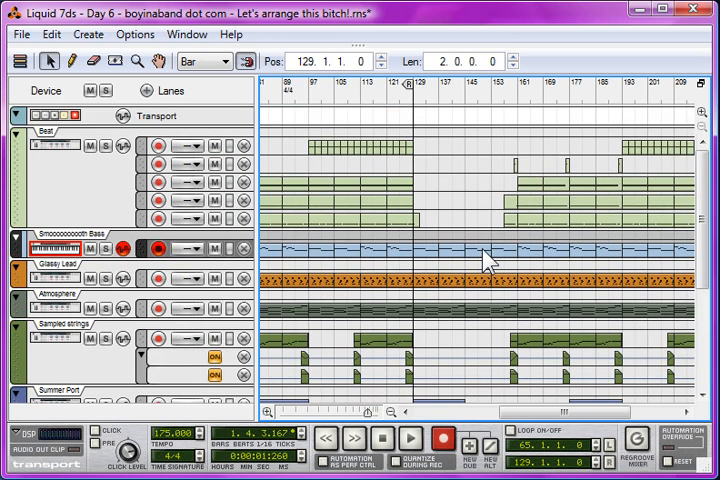
pyautogui.scroll(-3)
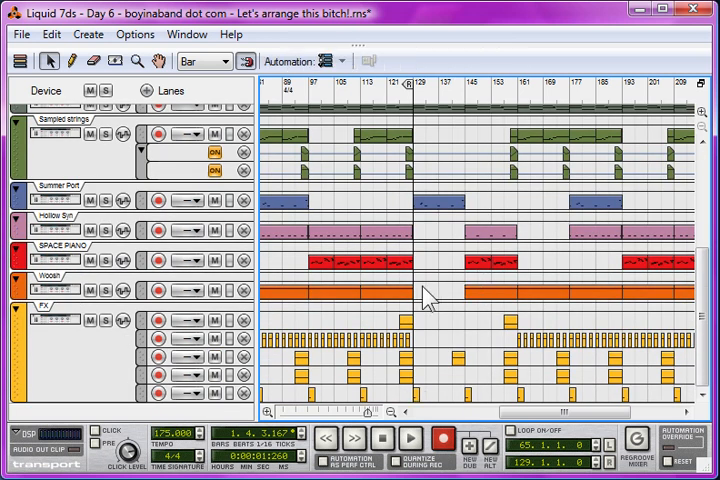
pyautogui.scroll(3)
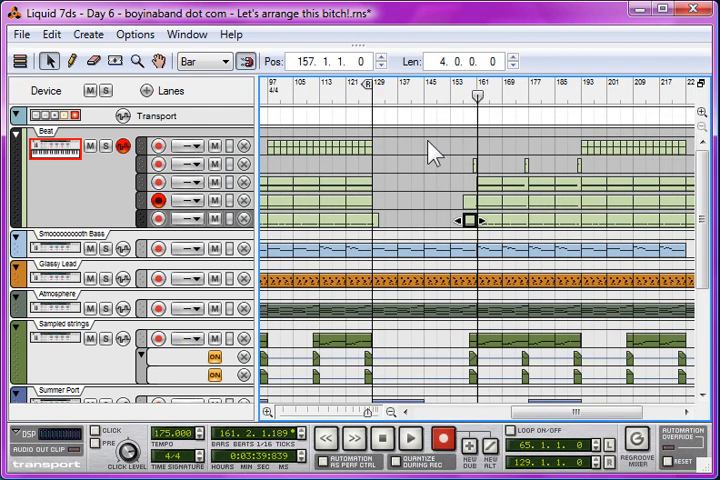
# Scroll right to the following section where the beat clips resume and most tracks play together
pyautogui.scroll(-3)
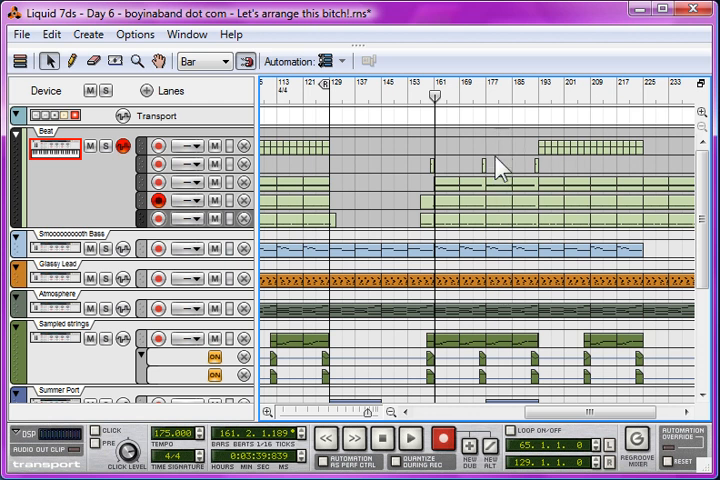
pyautogui.moveTo(424, 148)
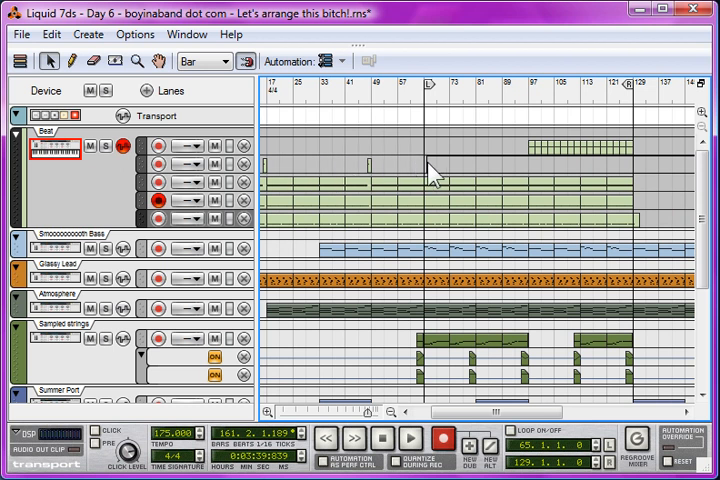
pyautogui.hscroll(3)
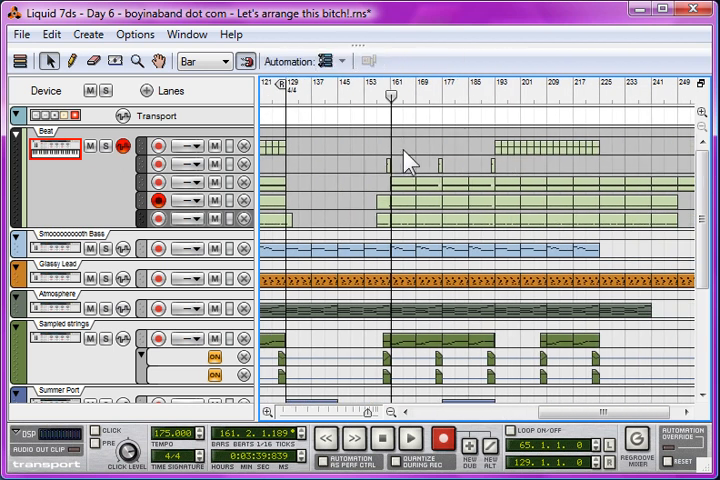
pyautogui.moveTo(536, 264)
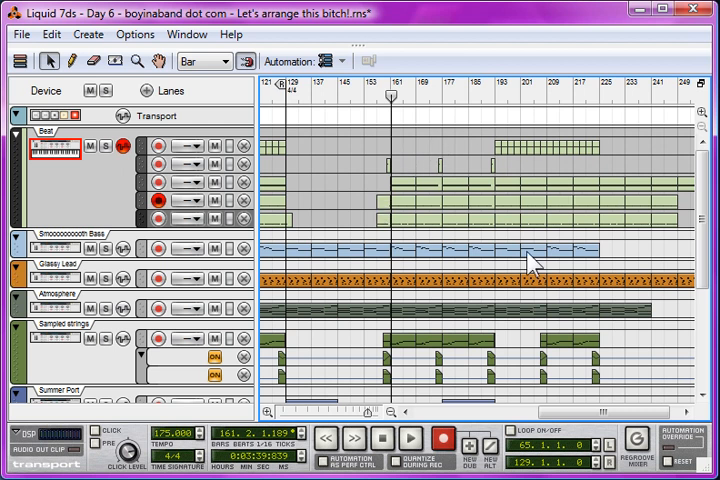
pyautogui.moveTo(524, 126)
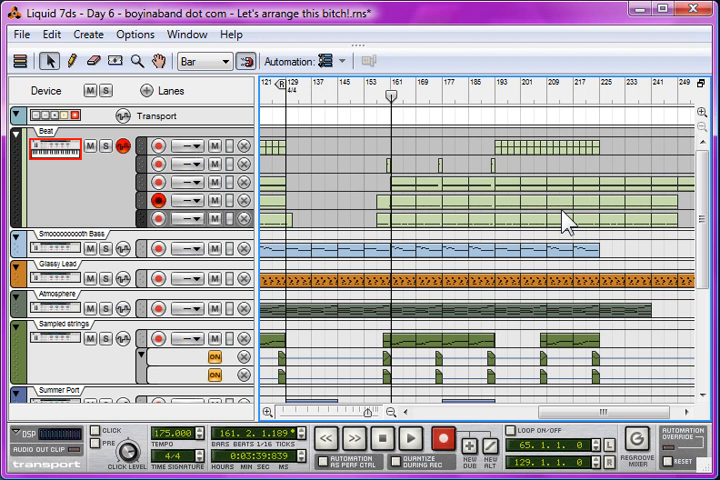
pyautogui.moveTo(476, 110)
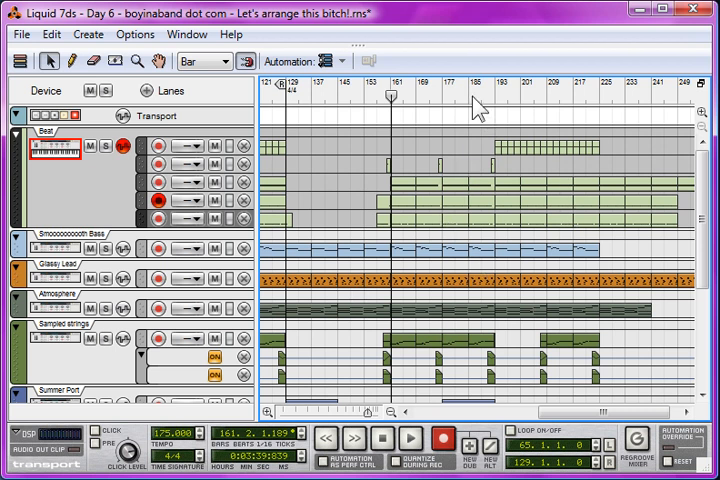
pyautogui.moveTo(422, 152)
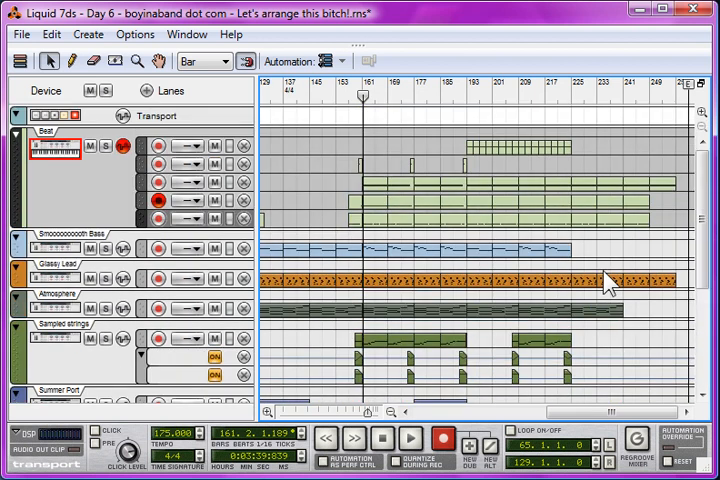
pyautogui.moveTo(604, 300)
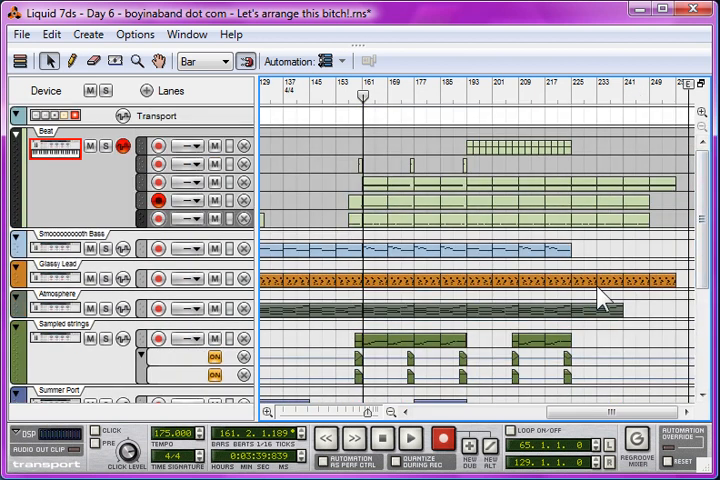
pyautogui.moveTo(632, 162)
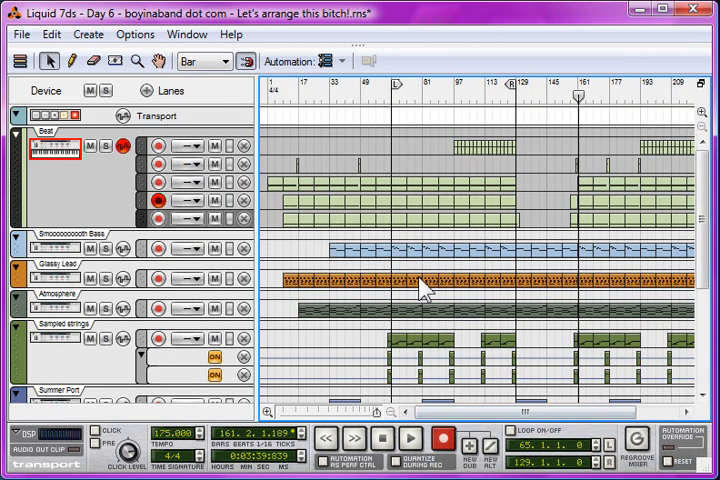
pyautogui.moveTo(350, 310)
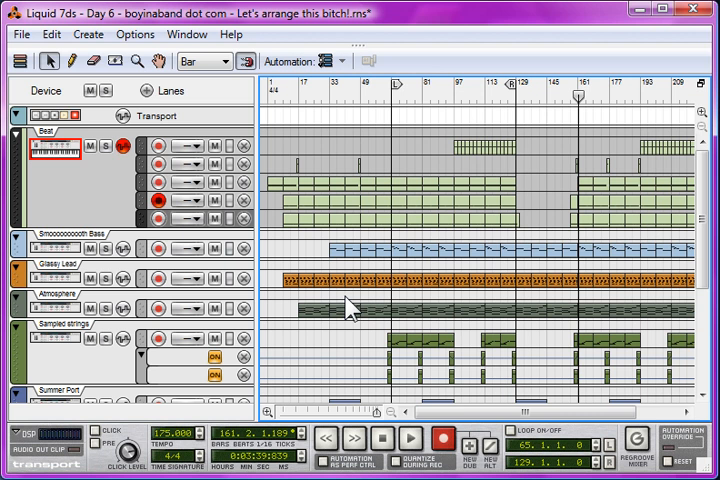
pyautogui.hscroll(3)
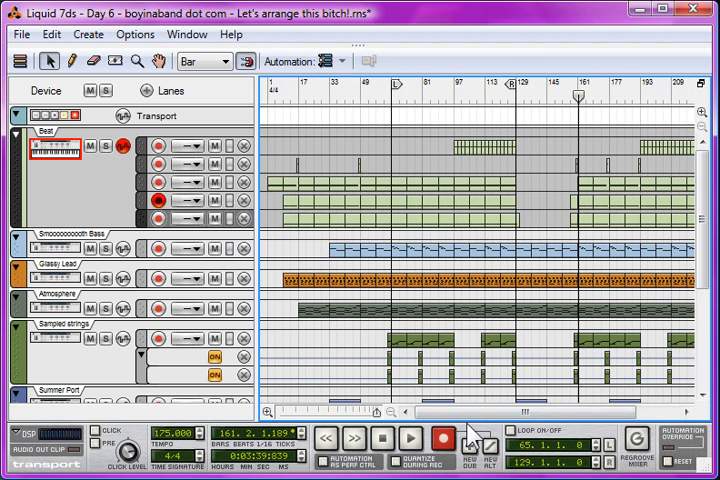
pyautogui.moveTo(384, 228)
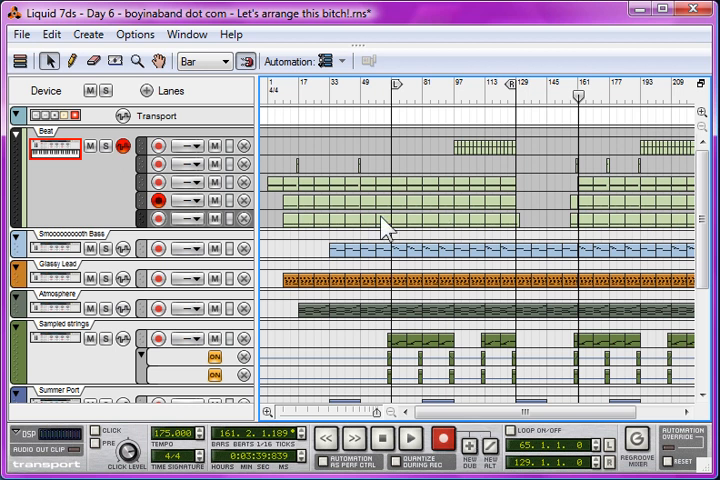
pyautogui.moveTo(660, 228)
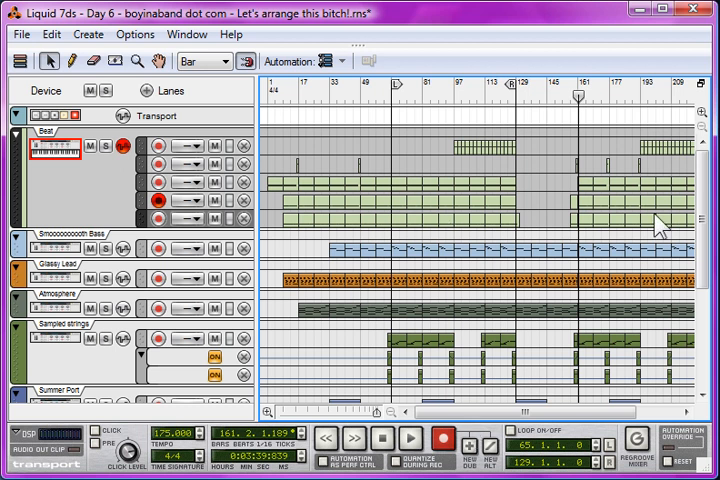
pyautogui.moveTo(378, 270)
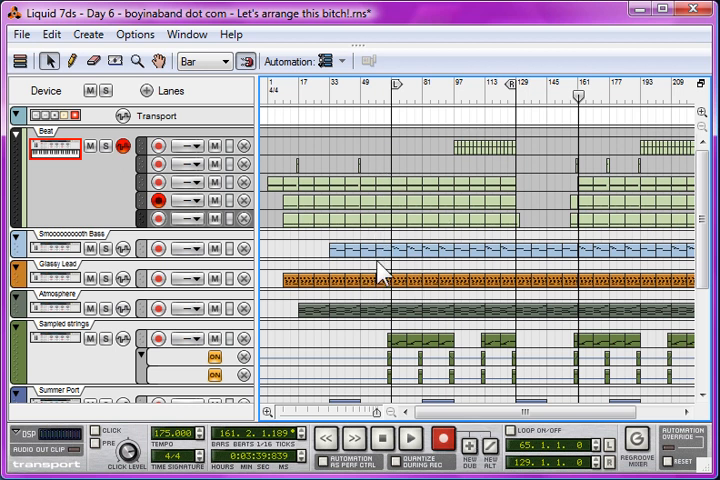
pyautogui.moveTo(378, 342)
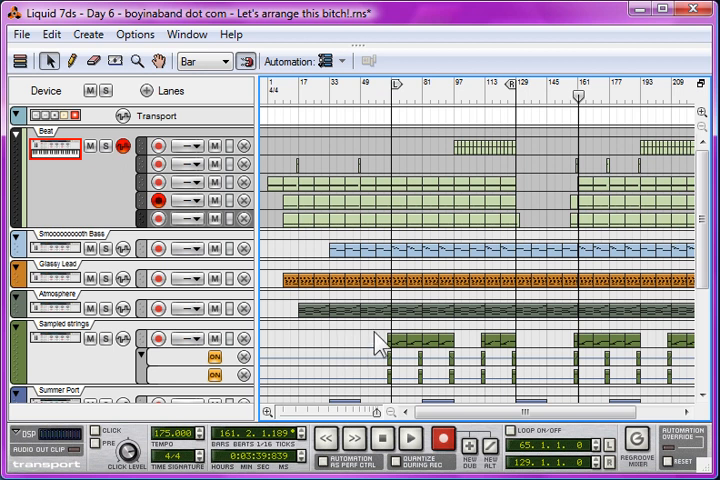
pyautogui.moveTo(388, 292)
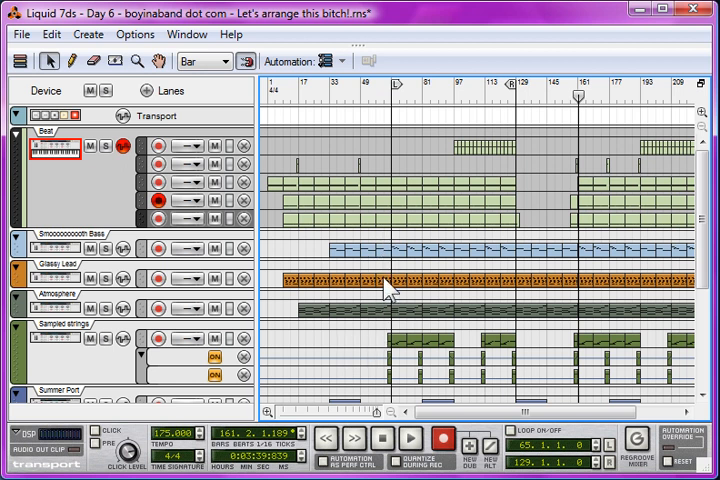
pyautogui.moveTo(520, 150)
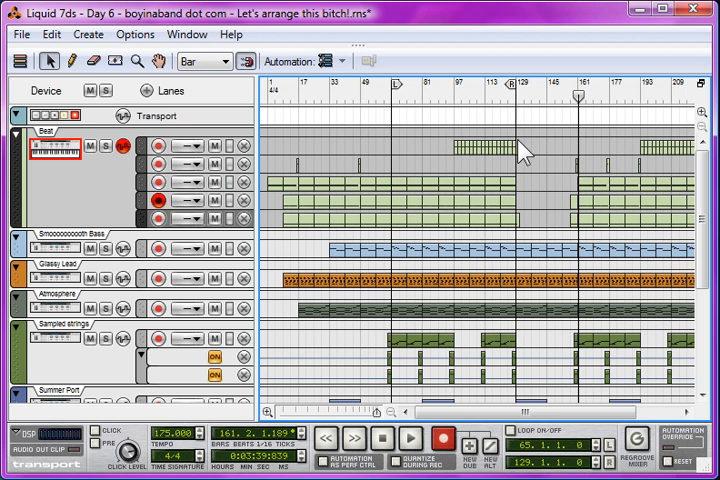
pyautogui.scroll(-3)
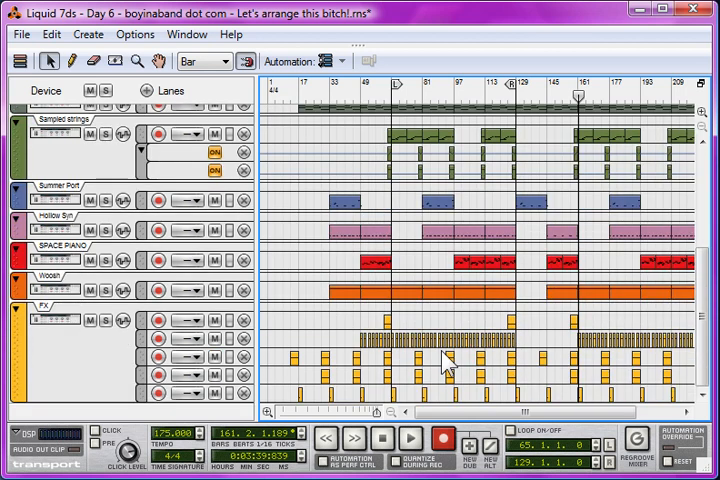